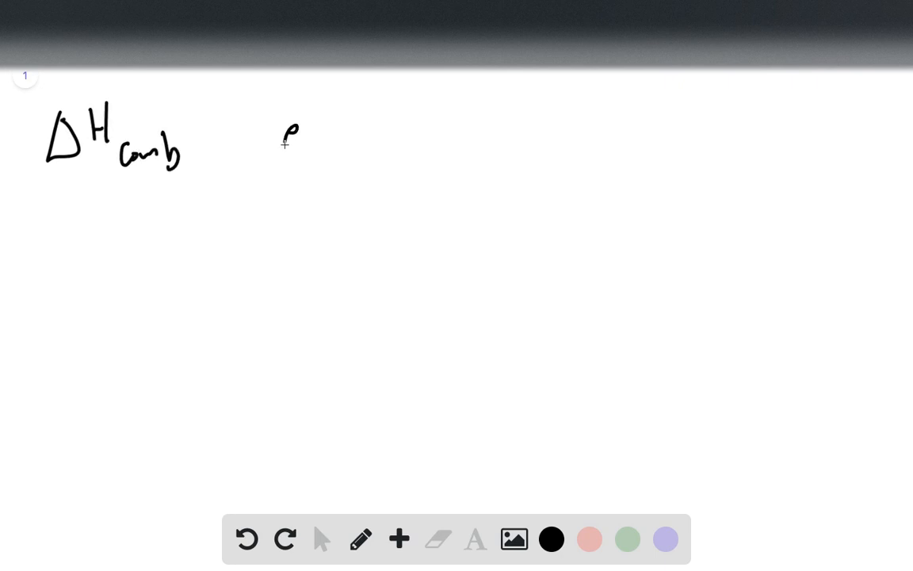
# Write 'ethanol' beside ΔHcomb, then 295.84 K − 294.33 K = 1.51 K = ΔT below
pyautogui.moveTo(282, 139); pyautogui.dragTo(384, 130)
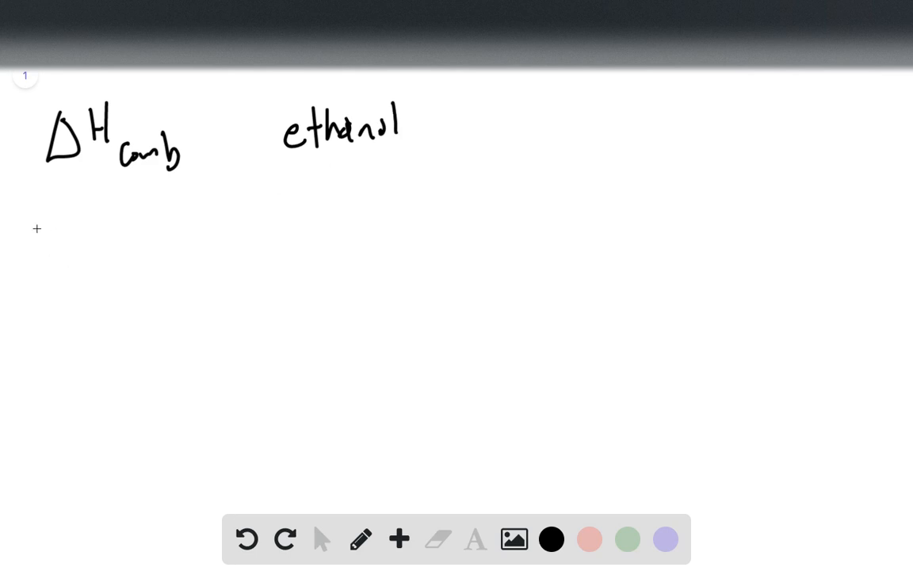
pyautogui.moveTo(44, 214); pyautogui.dragTo(88, 254)
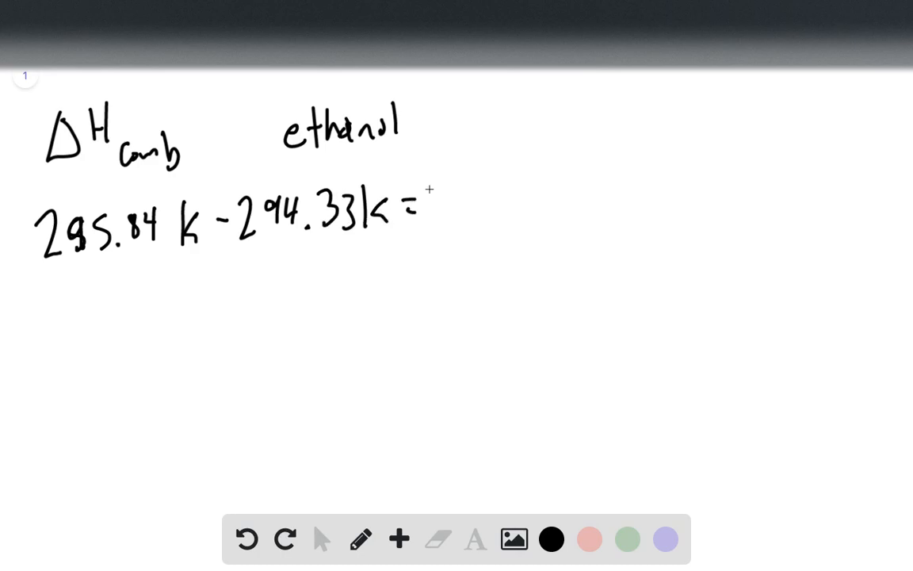
pyautogui.write('1.51 K = ΔT')
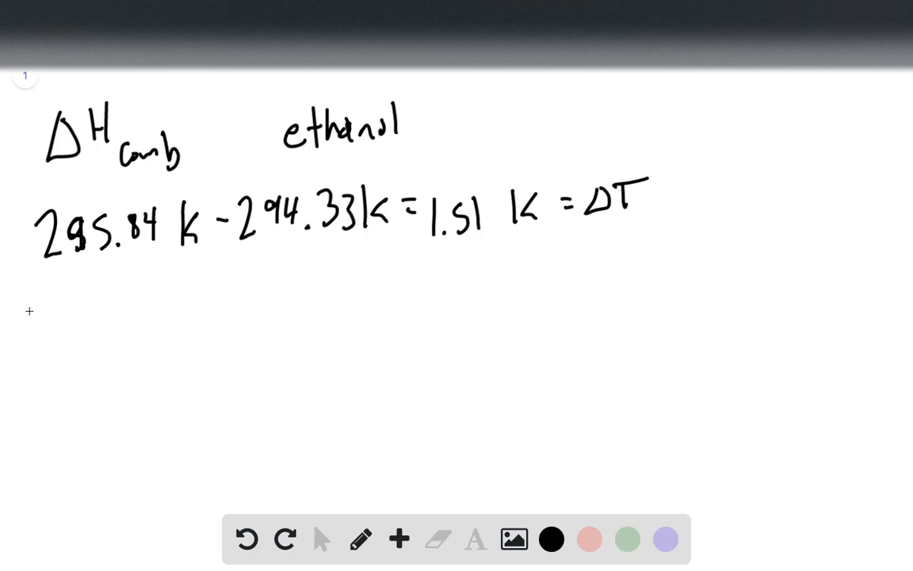
# Write 34.65 kJ/K · 1.51 K = 52.3215 kJ as the heat released
pyautogui.write('34.')
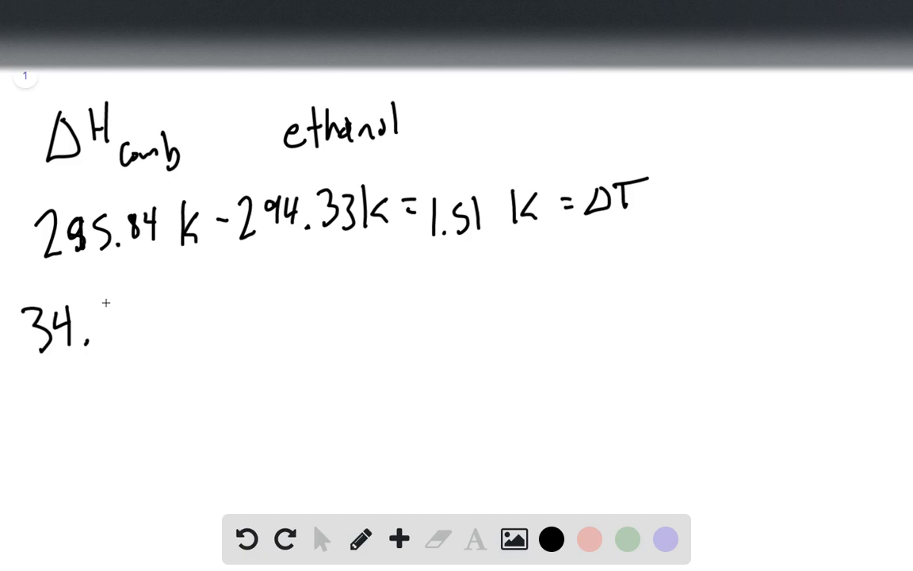
pyautogui.write('65 k')
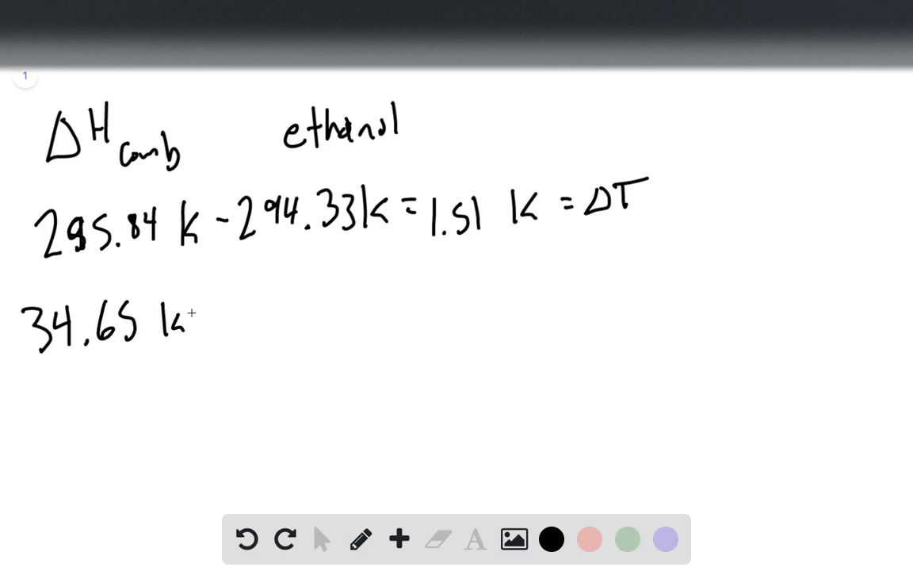
pyautogui.moveTo(167, 320); pyautogui.dragTo(254, 325)
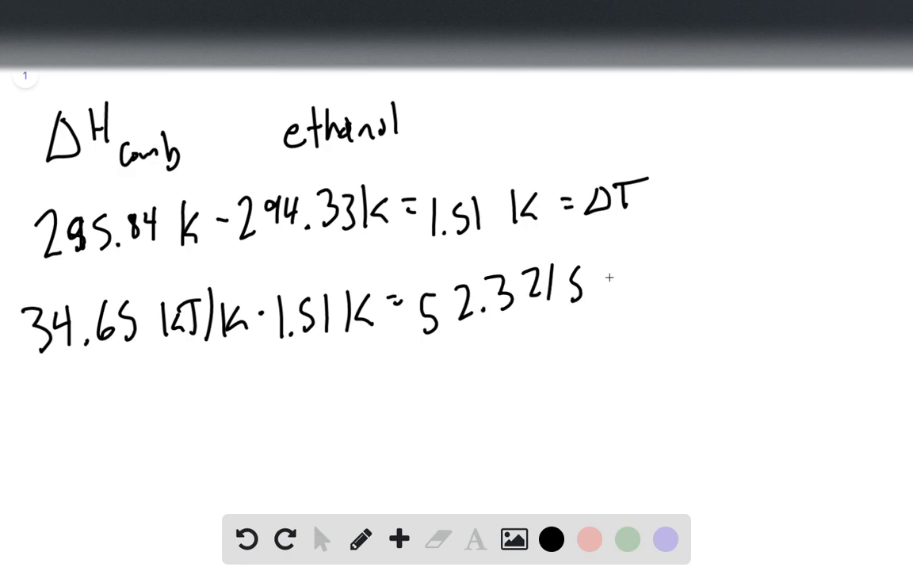
pyautogui.write('kJ')
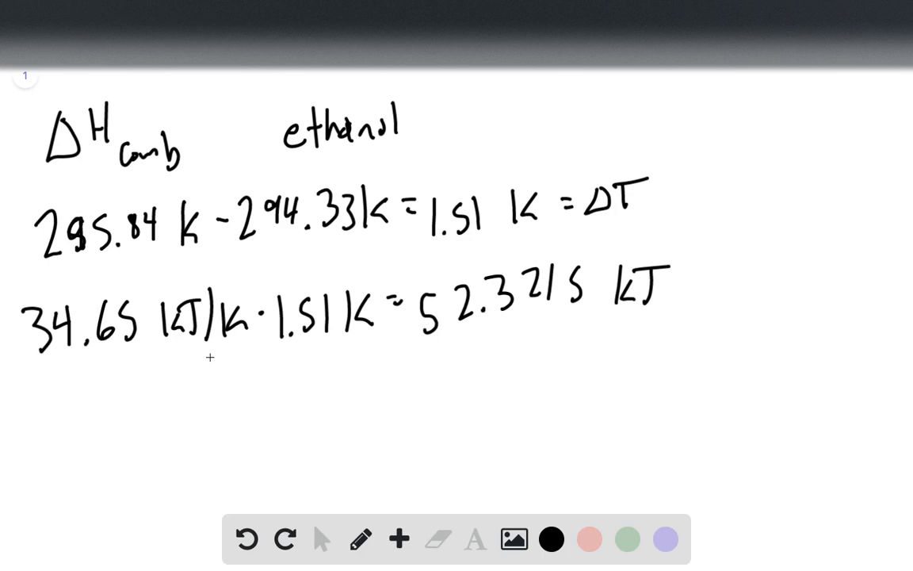
pyautogui.moveTo(276, 384)
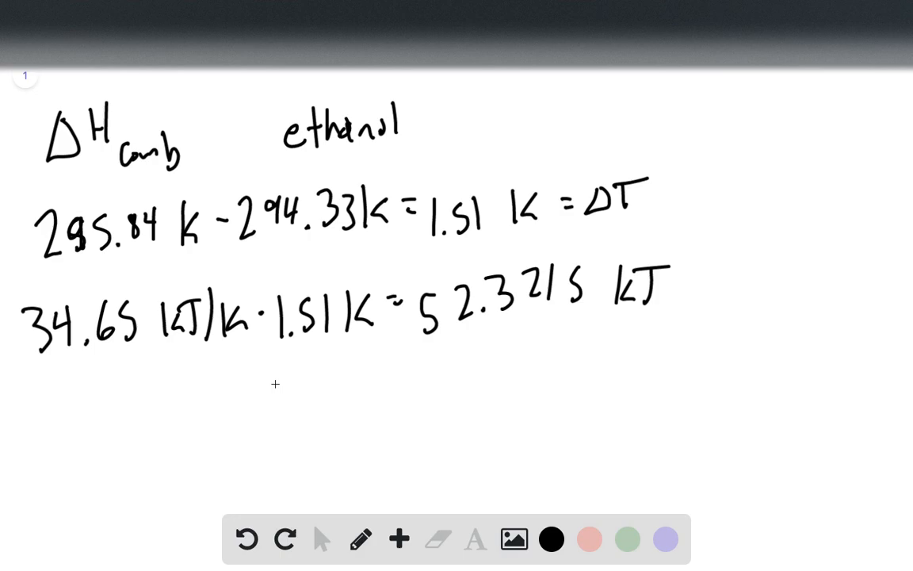
pyautogui.moveTo(92, 428)
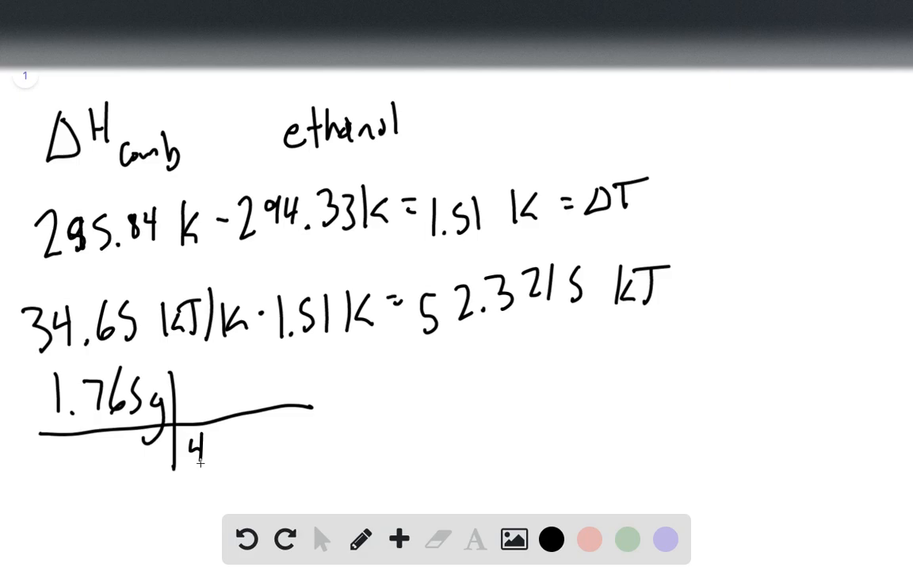
# Complete the grid with 46.07 g per mol, giving 0.0383 mol ethanol
pyautogui.write('46.07g')
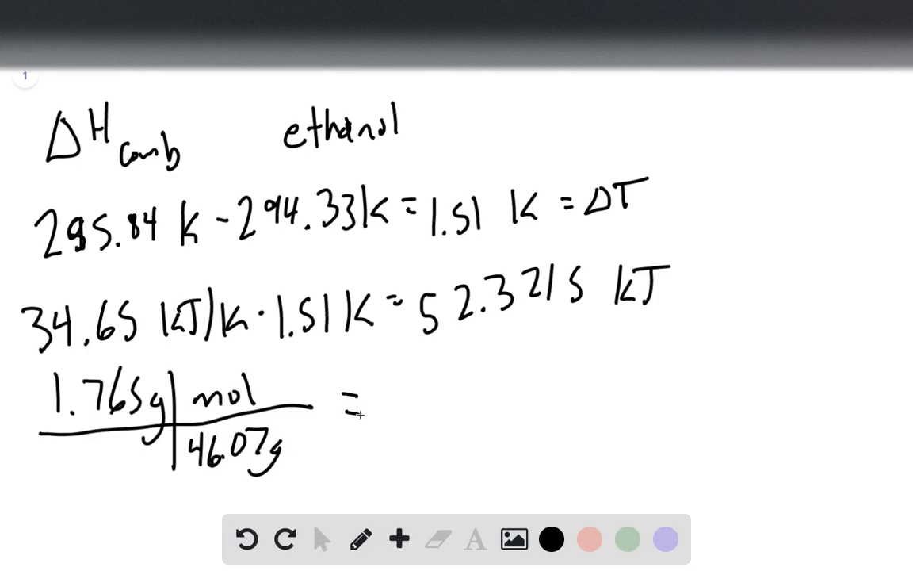
pyautogui.write('0.0')
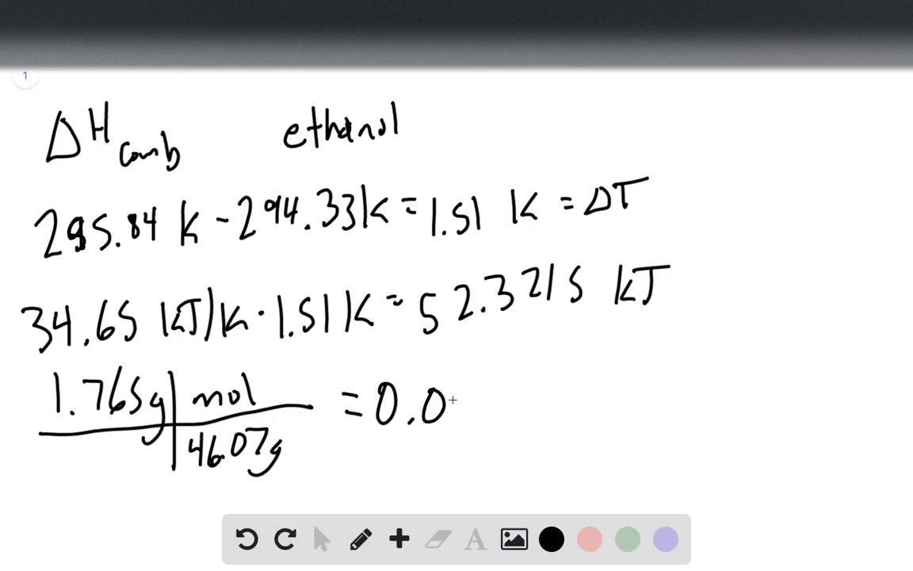
pyautogui.write('383 mol ethanol')
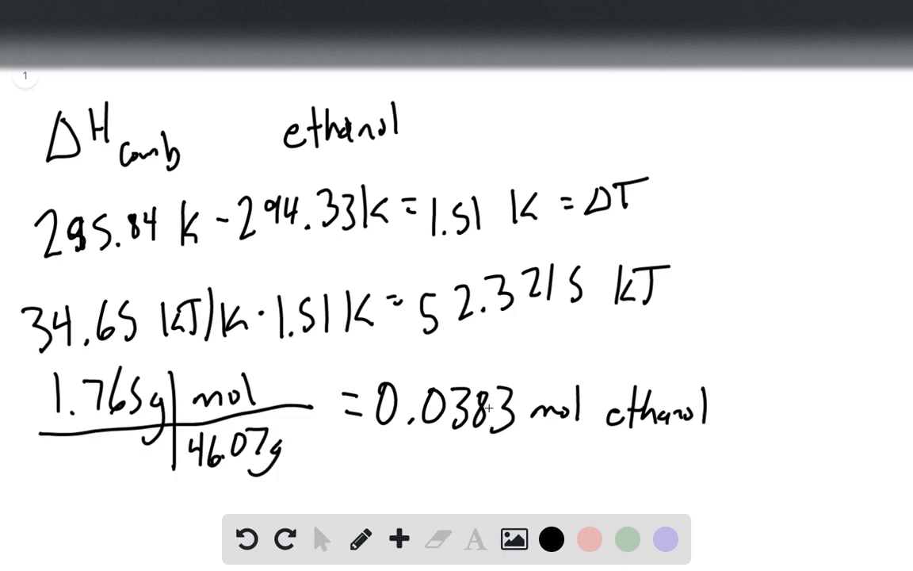
pyautogui.moveTo(396, 545)
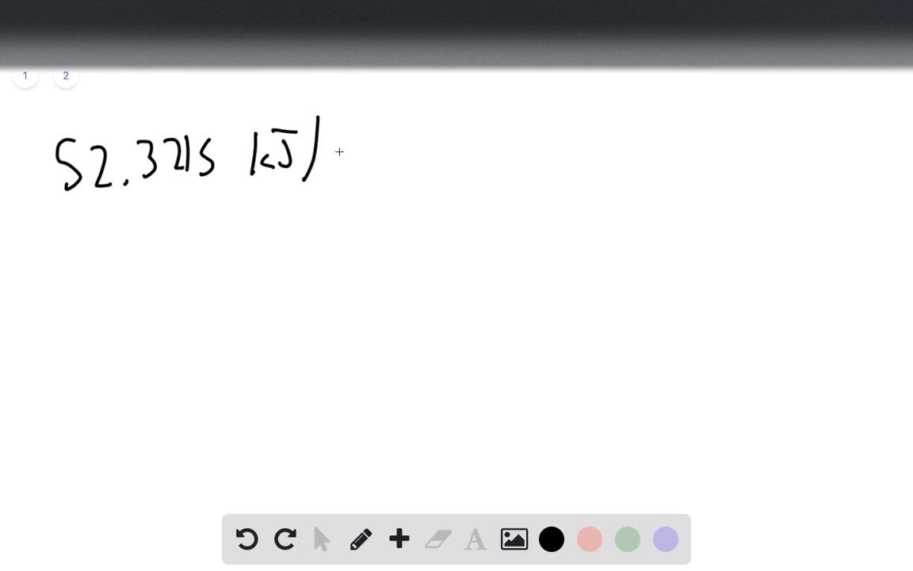
# Write 52.3215 kJ / 0.0383 mol on page 2 and start the equals line below
pyautogui.moveTo(333, 158); pyautogui.dragTo(428, 159)
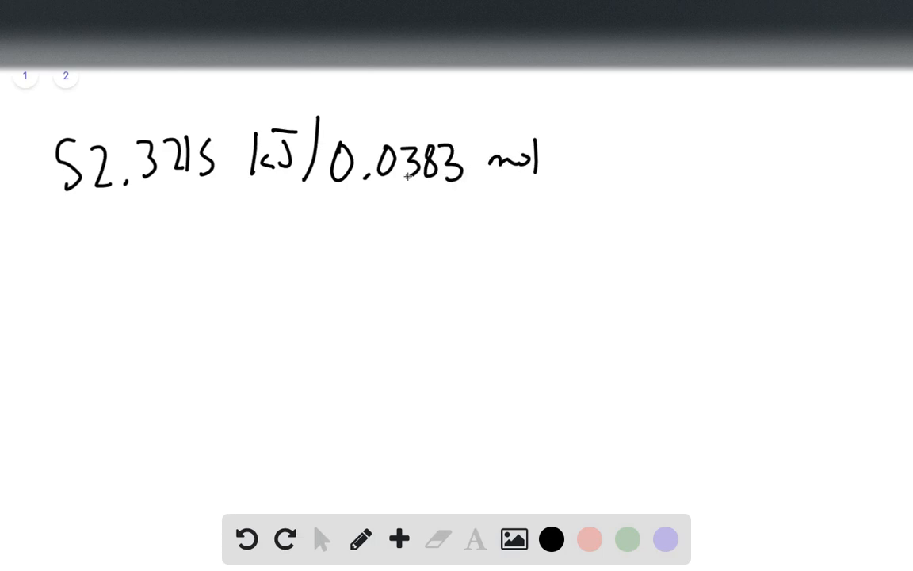
pyautogui.moveTo(79, 278); pyautogui.dragTo(111, 285)
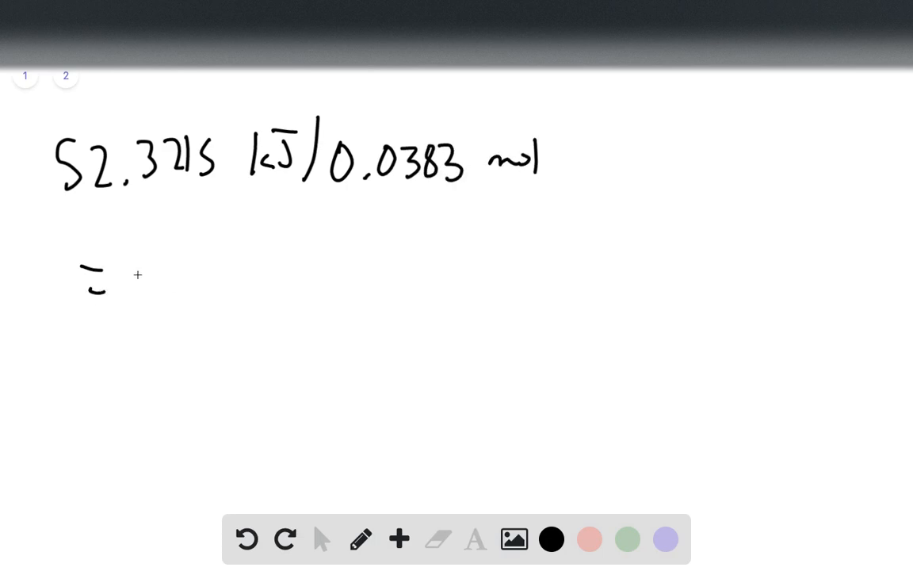